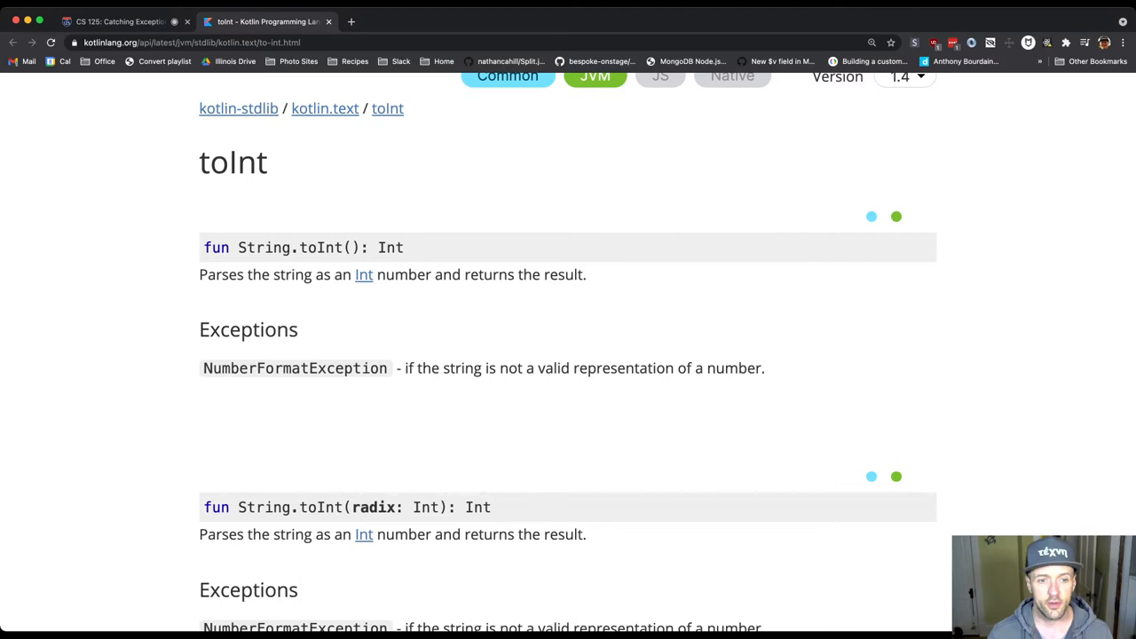
scroll("down", 3)
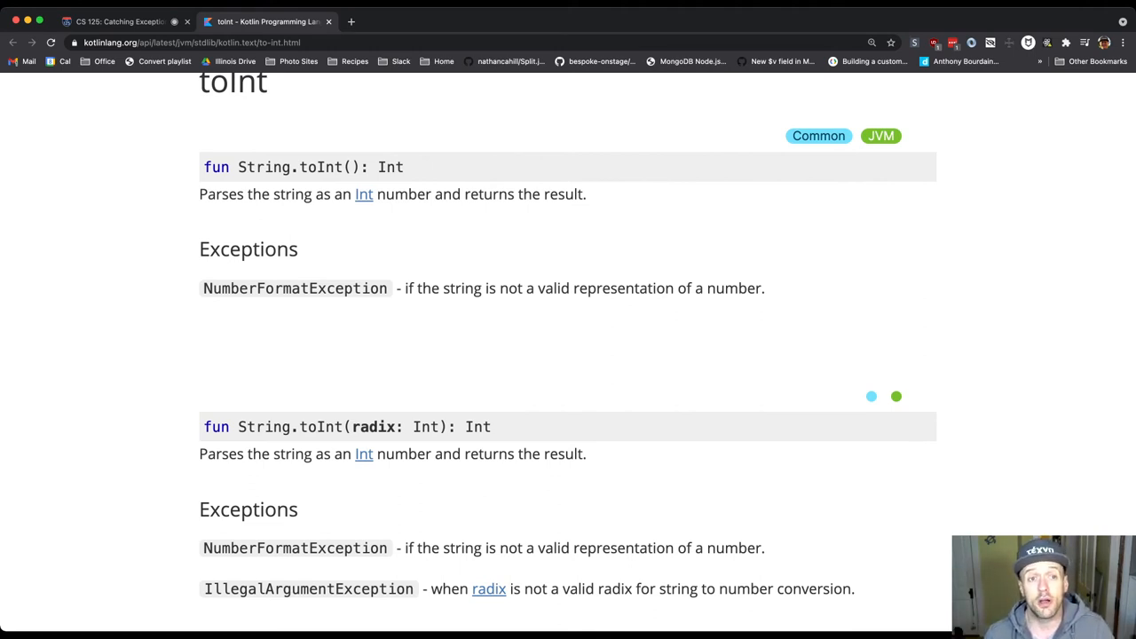
scroll("down", 3)
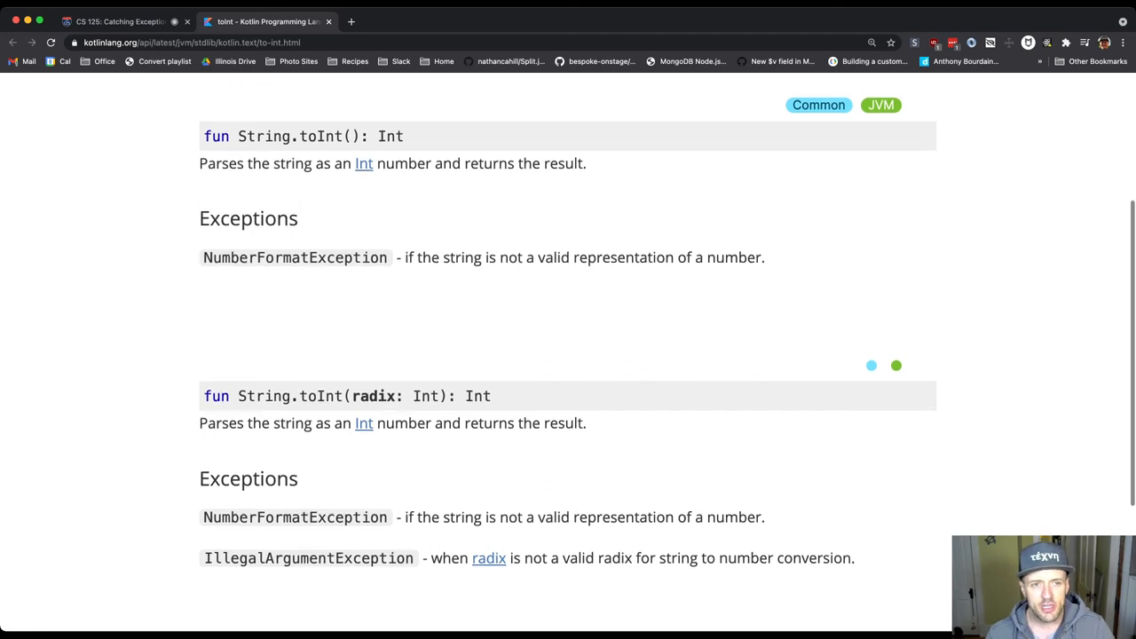
scroll("down", 3)
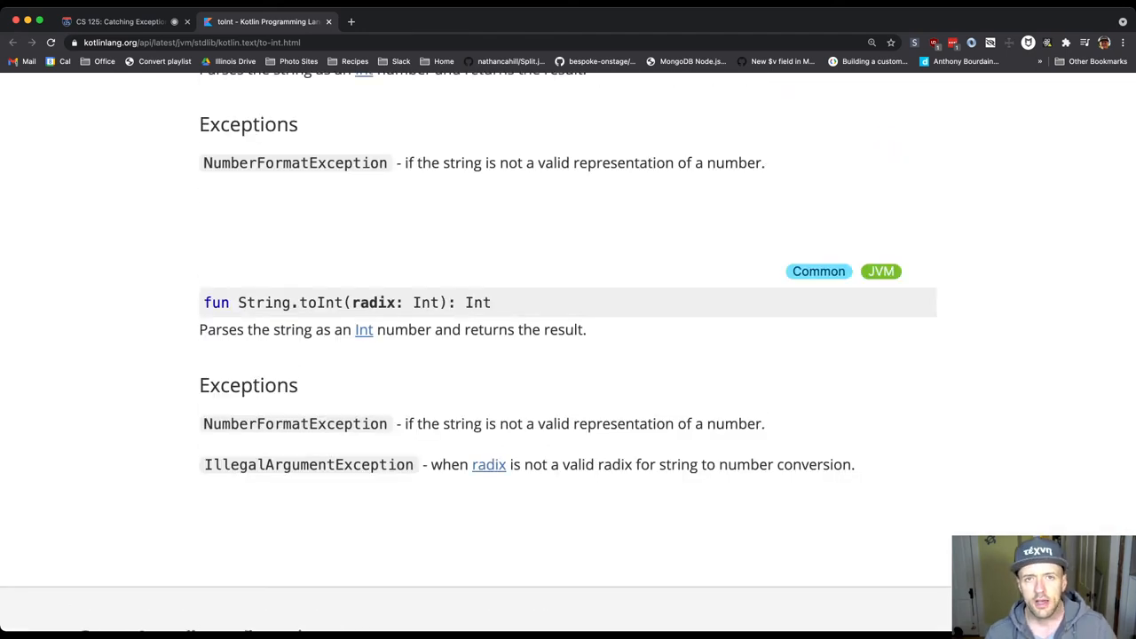
double_click(320, 302)
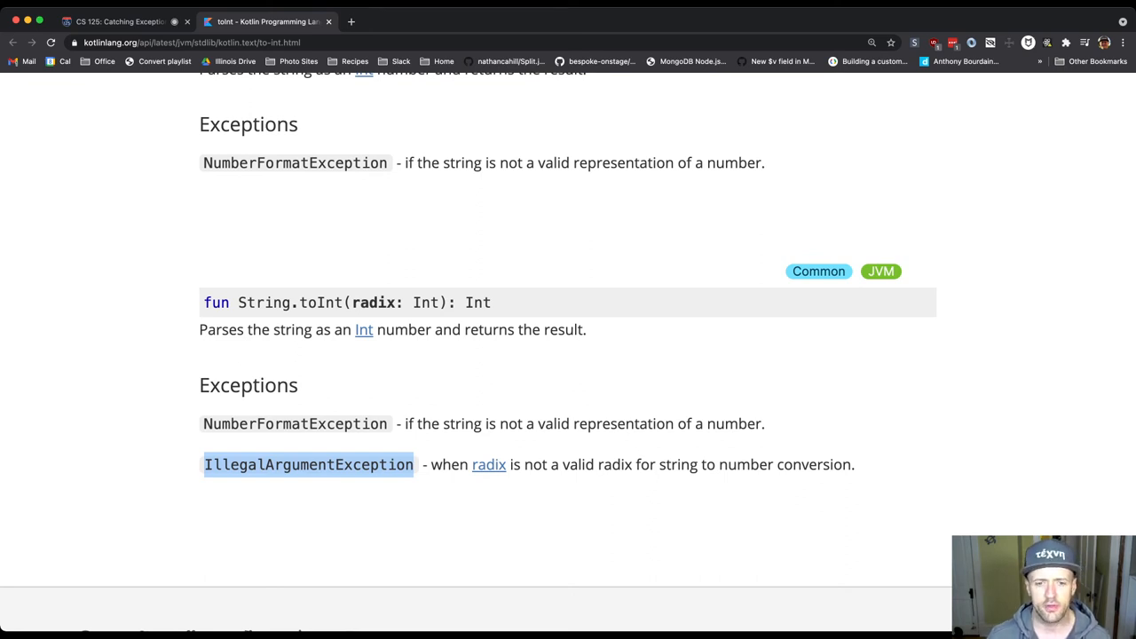
mouse_move(488, 465)
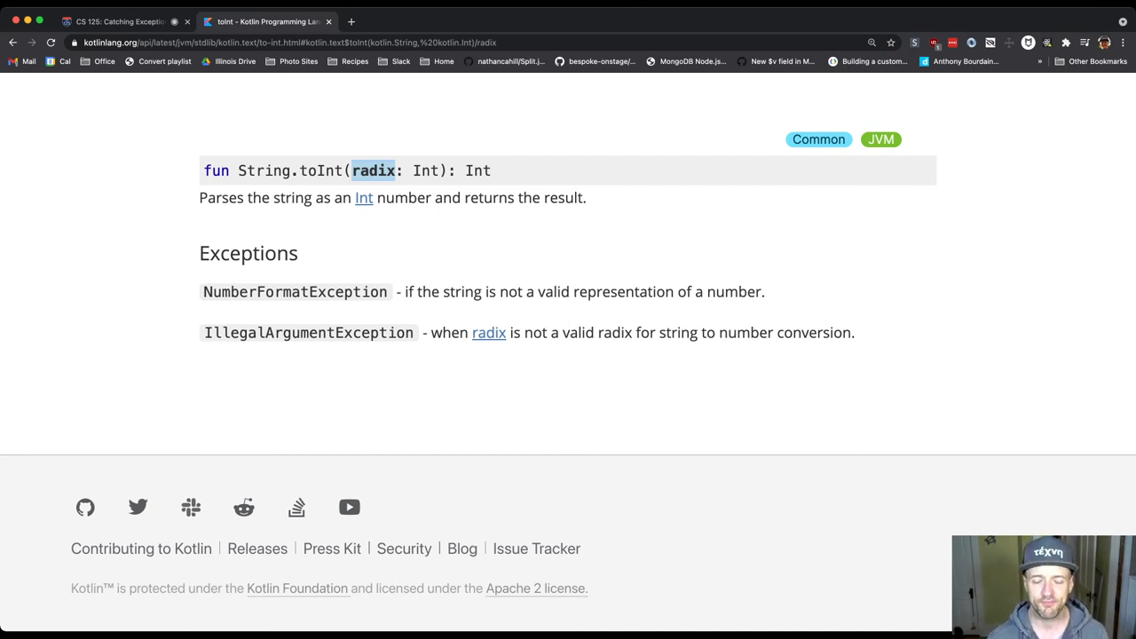
scroll("up", 3)
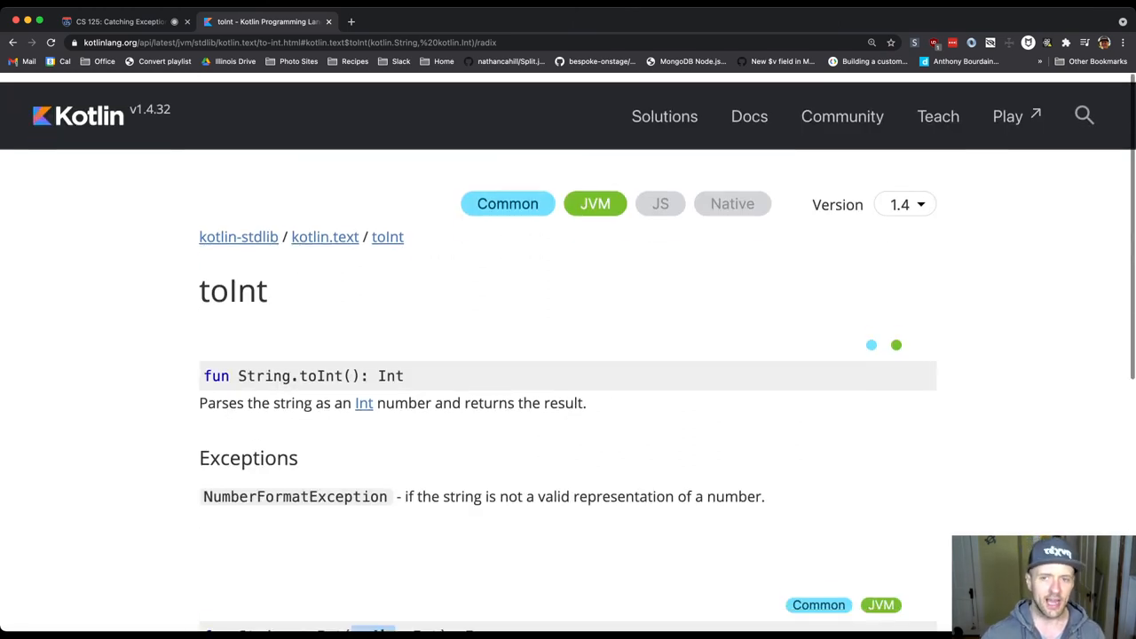